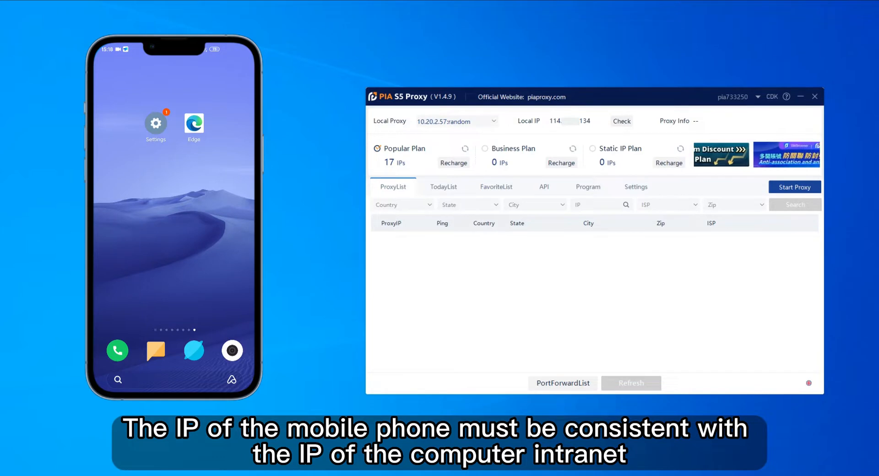
- Reach the phone's WLAN settings from the home screen via the Settings app
click(193, 123)
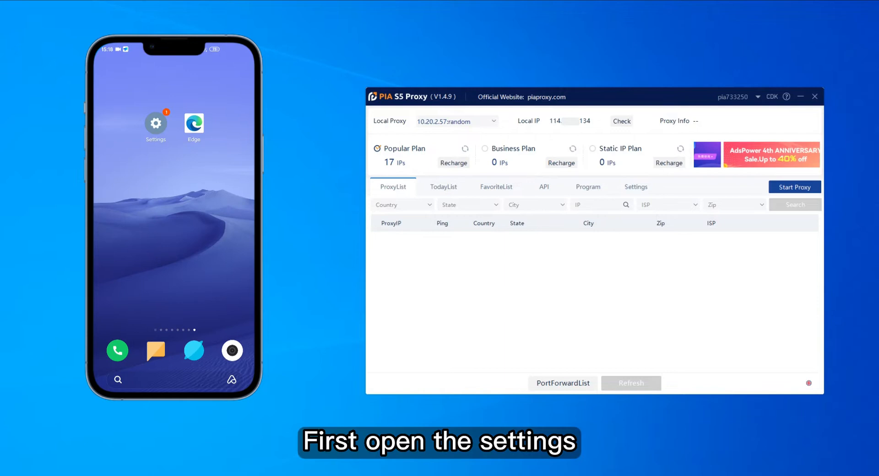
click(155, 124)
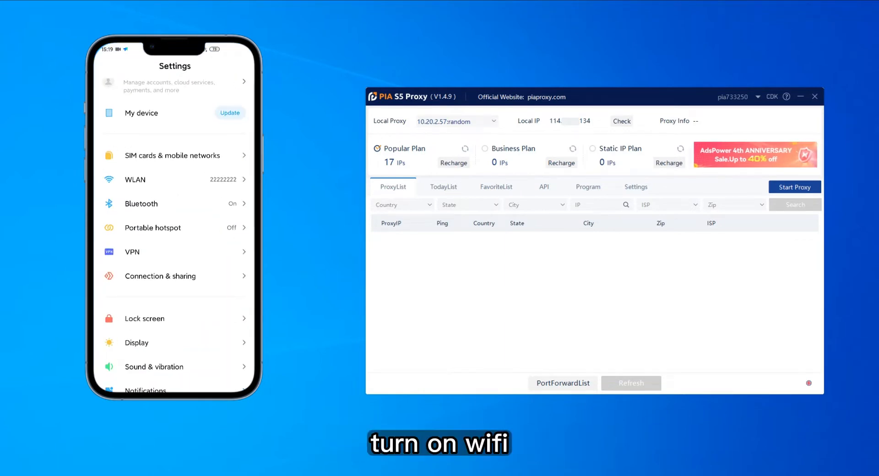
click(135, 179)
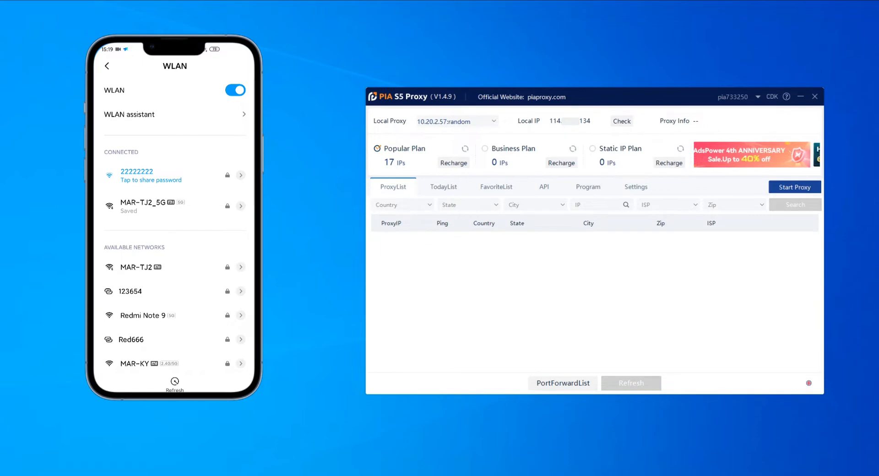
- Show the connected 22222222 network's details and switch its proxy to Manual
click(241, 175)
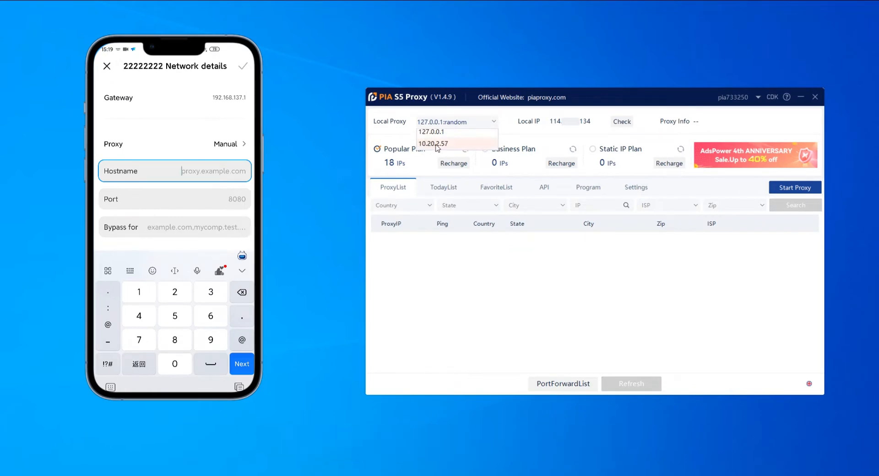
- Start the local proxy on 10.20.2.57 and show the port forward list with port 40000
click(433, 143)
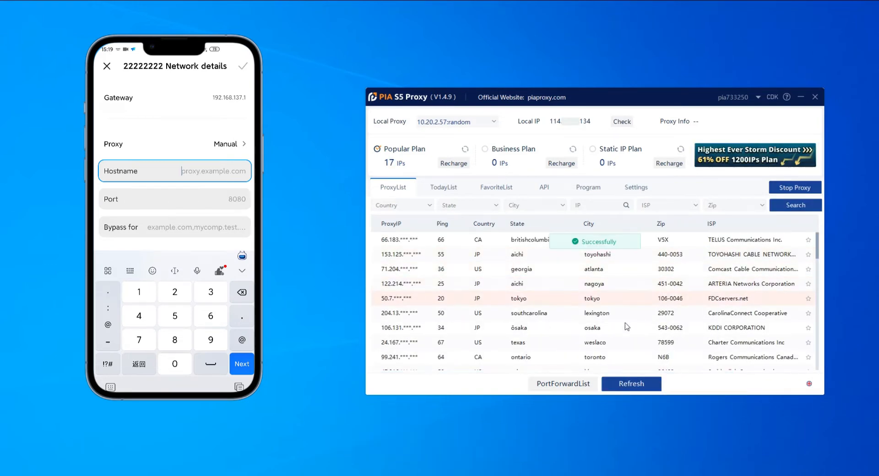
click(562, 384)
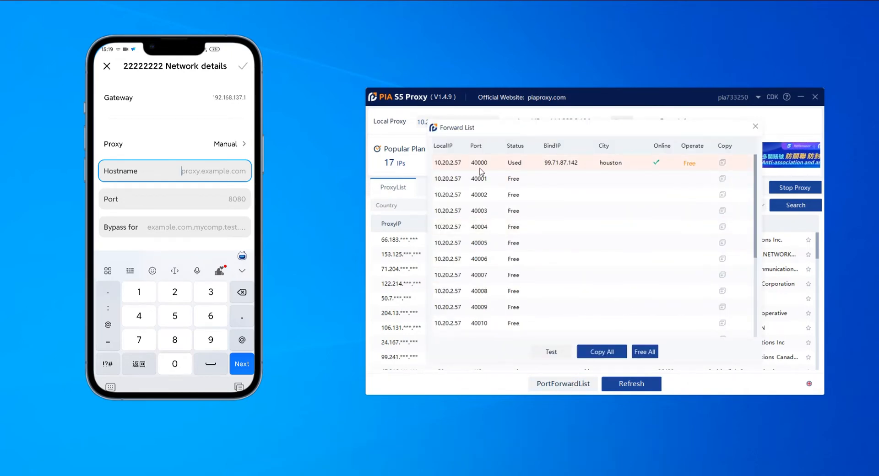
- Save the manual proxy with hostname 10.20.2.57 and port 40000
text(10.20.)
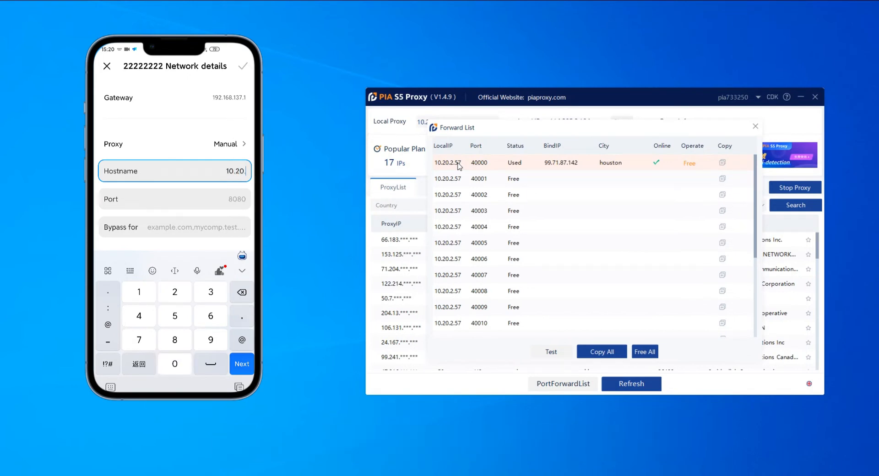
click(174, 199)
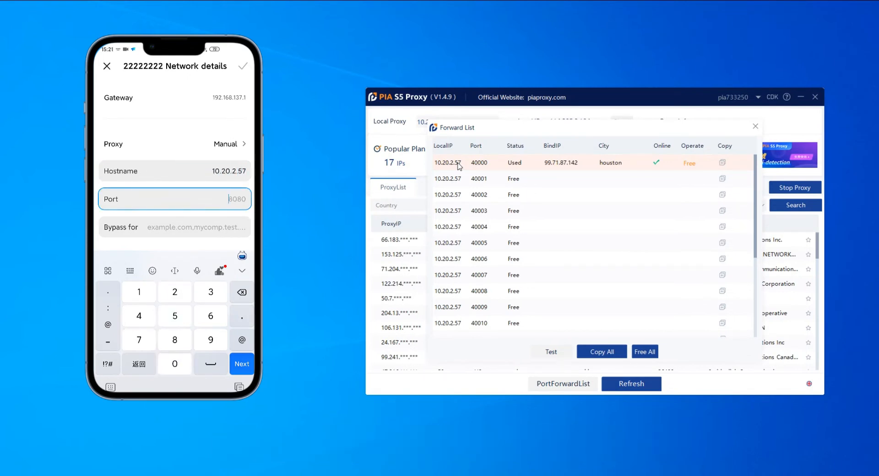
text(40000)
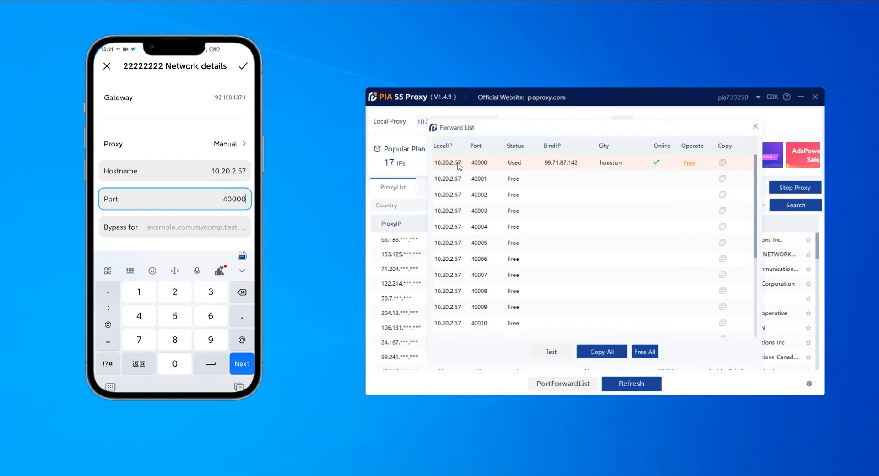
click(243, 66)
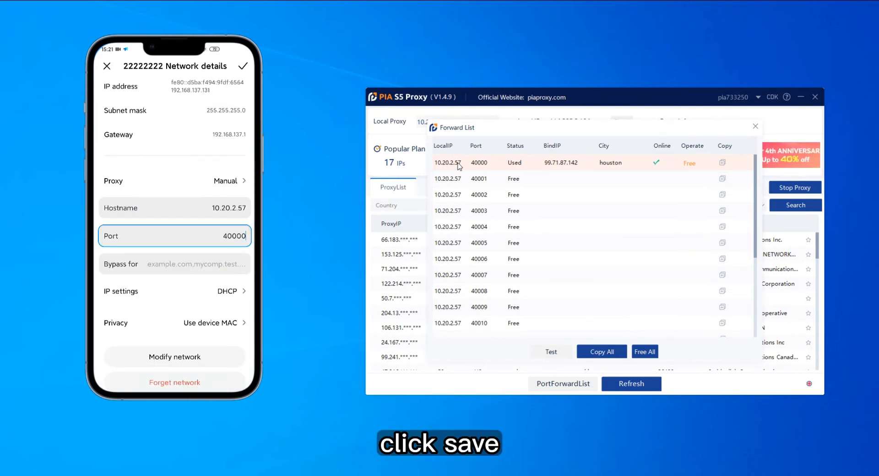